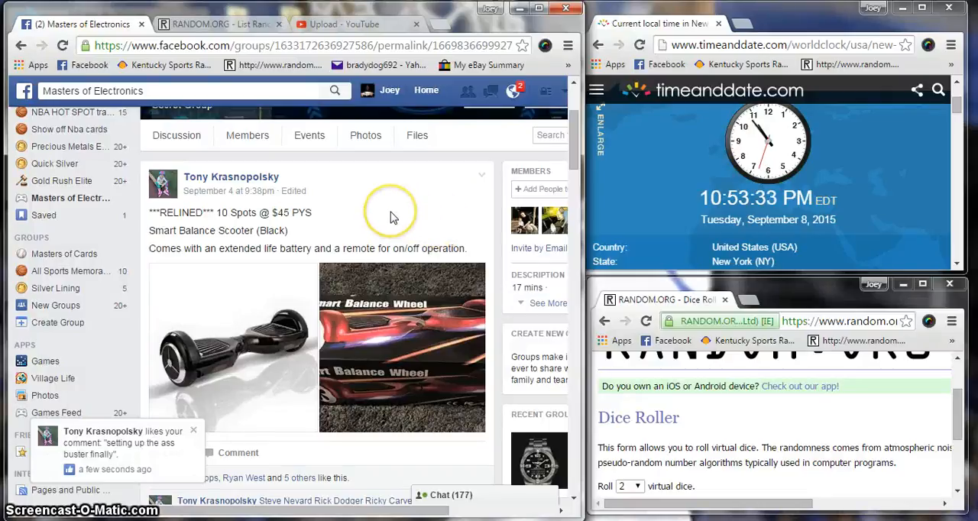
Step: Post a 'Live' comment in the Facebook group thread
scroll(down, 3)
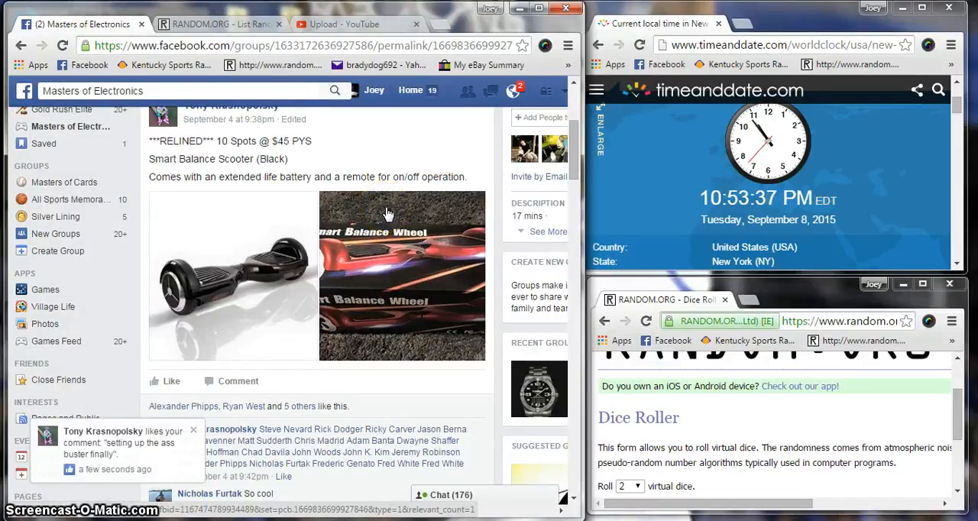
mouse_move(386, 201)
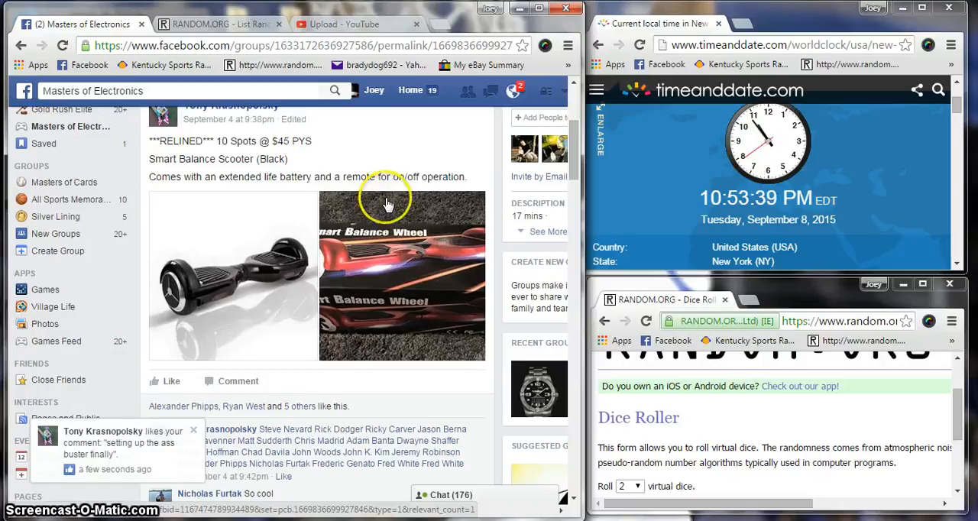
scroll(down, 3)
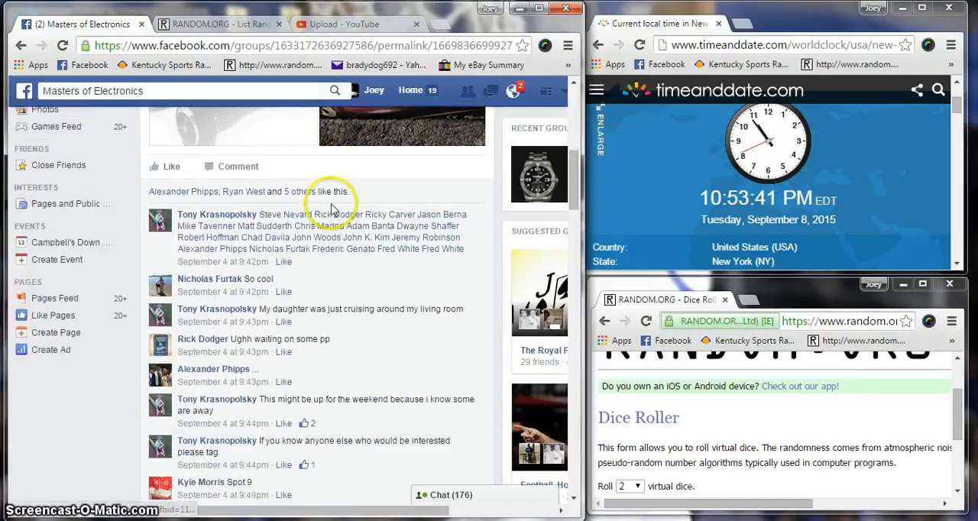
scroll(down, 3)
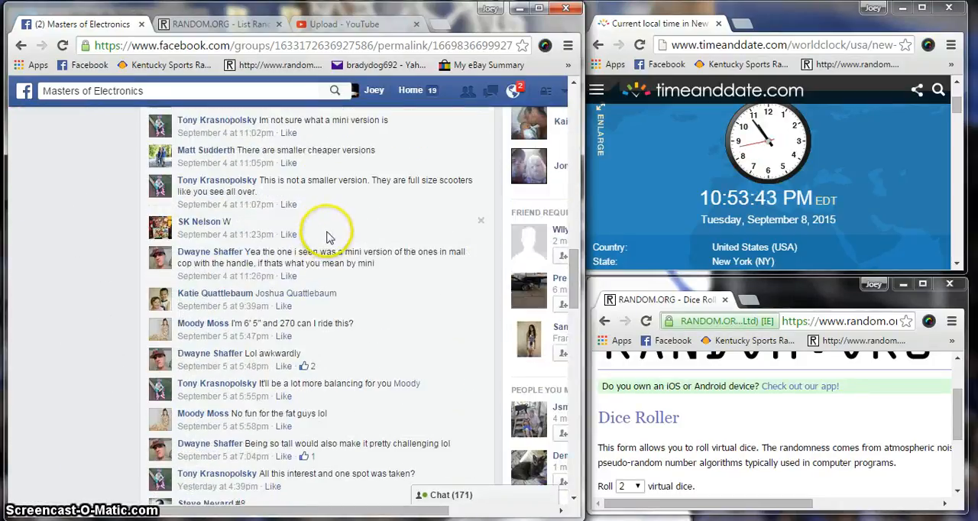
scroll(down, 3)
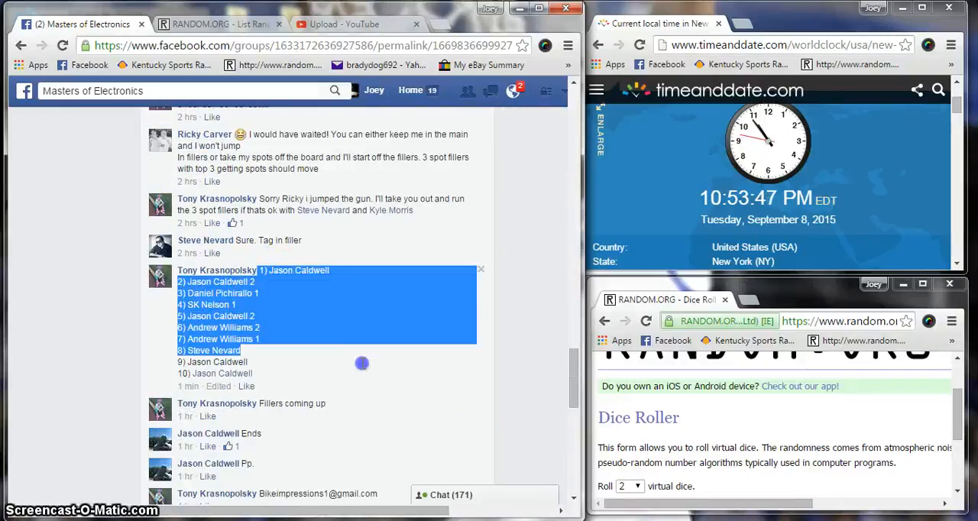
scroll(down, 3)
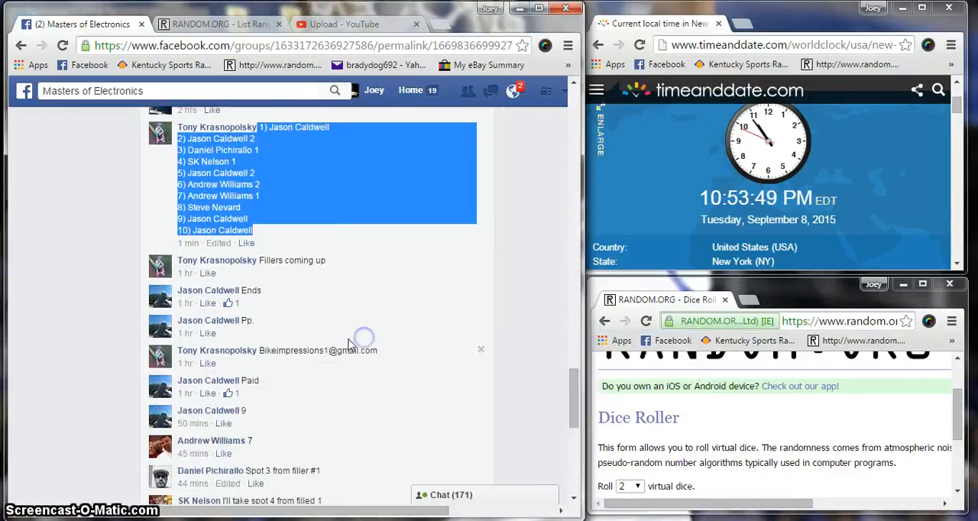
scroll(down, 3)
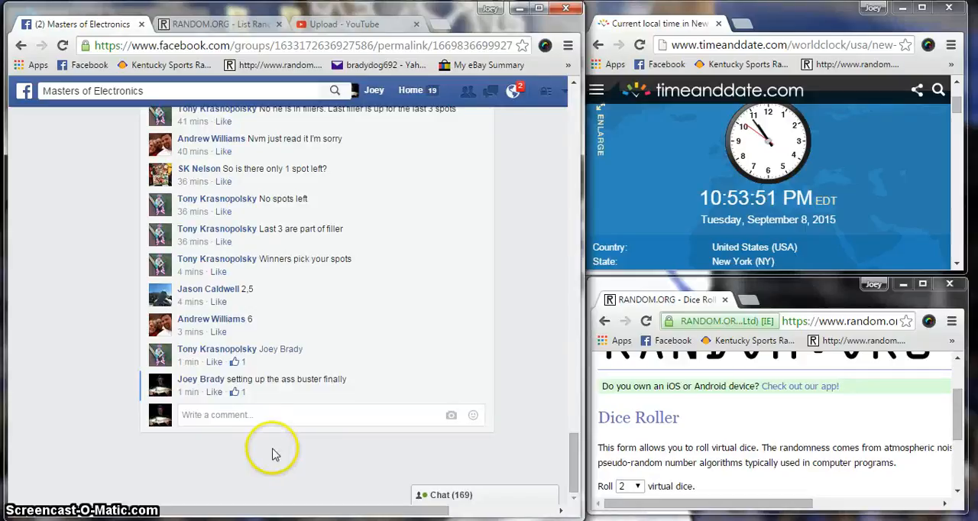
text(Ll)
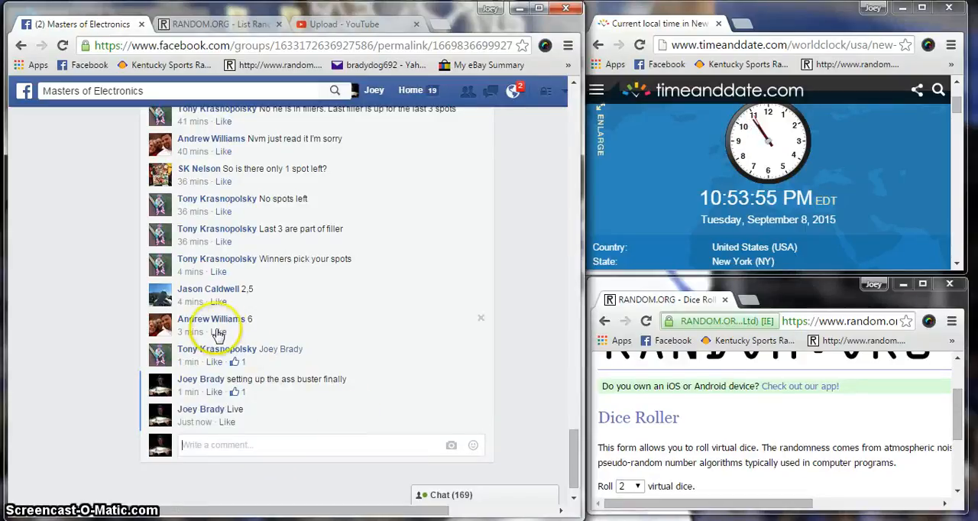
mouse_move(444, 328)
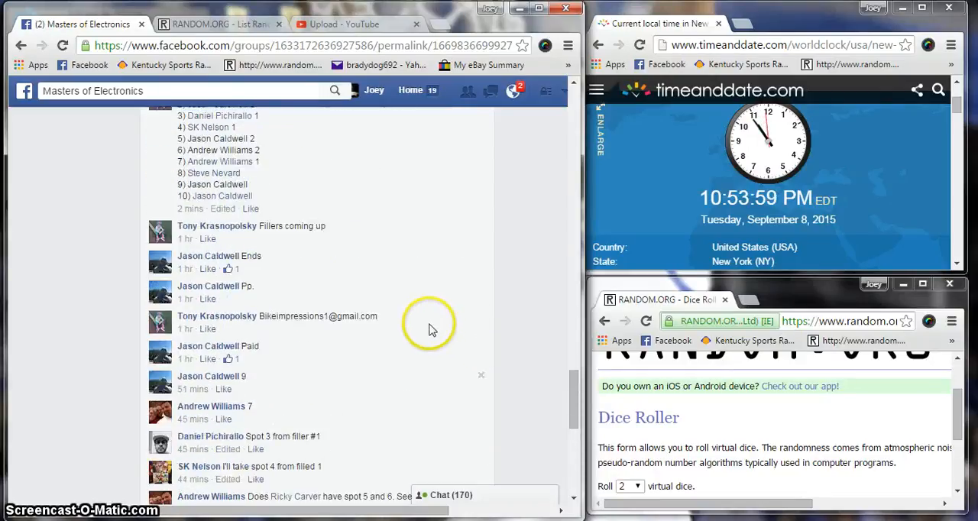
Step: Roll two dice on RANDOM.ORG and bring up the list randomizer with the ten names
scroll(down, 3)
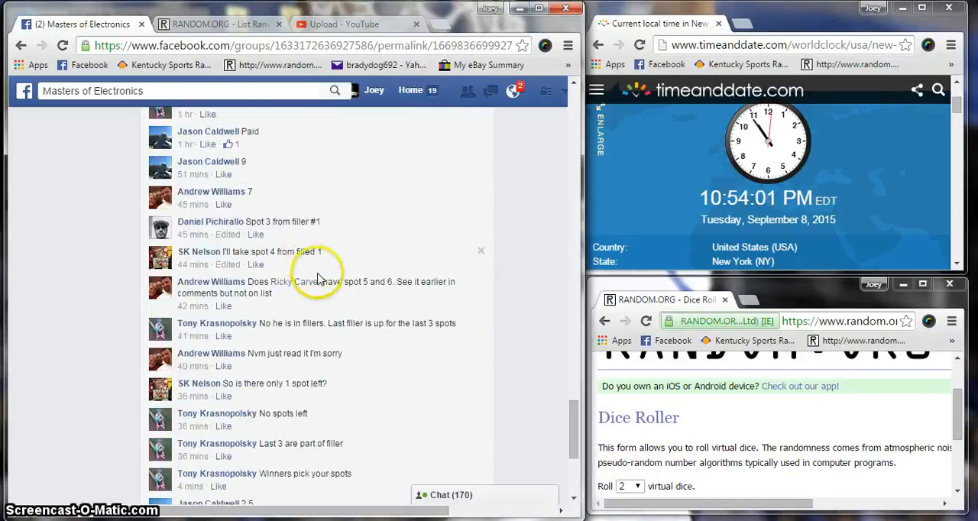
scroll(down, 3)
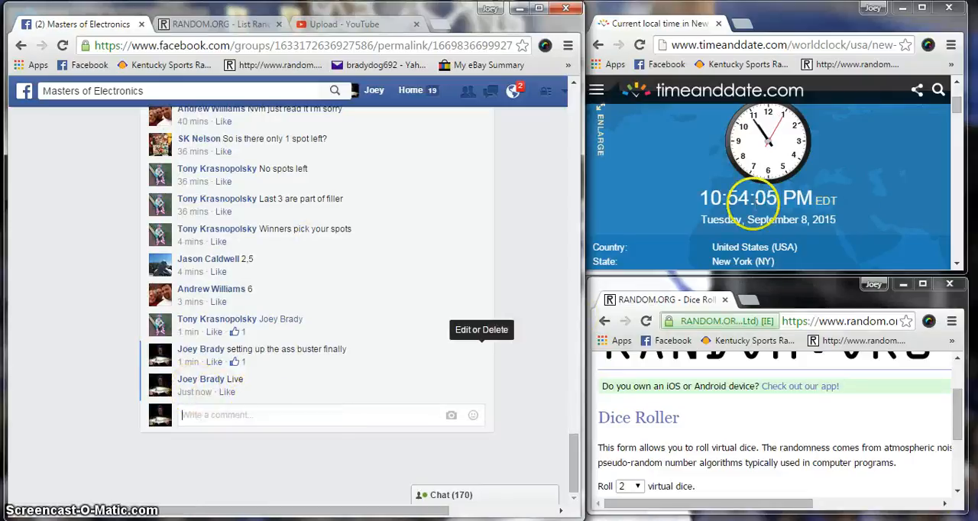
scroll(down, 3)
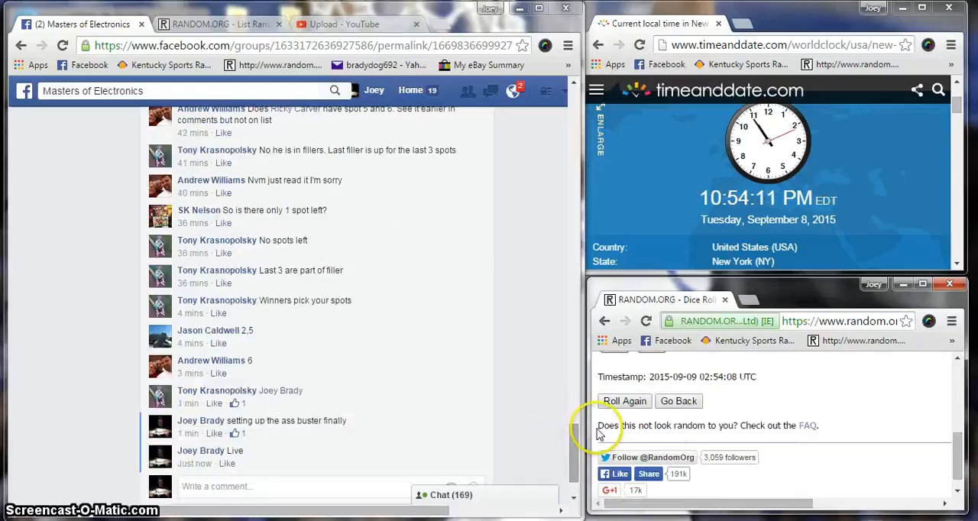
click(217, 24)
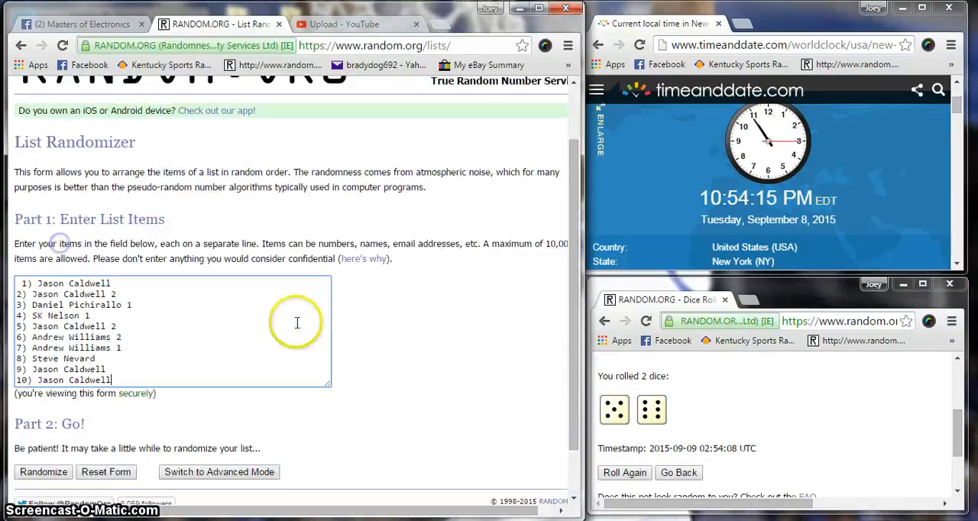
Step: Randomize the ten-name list and reshuffle it through the first six rounds
click(42, 471)
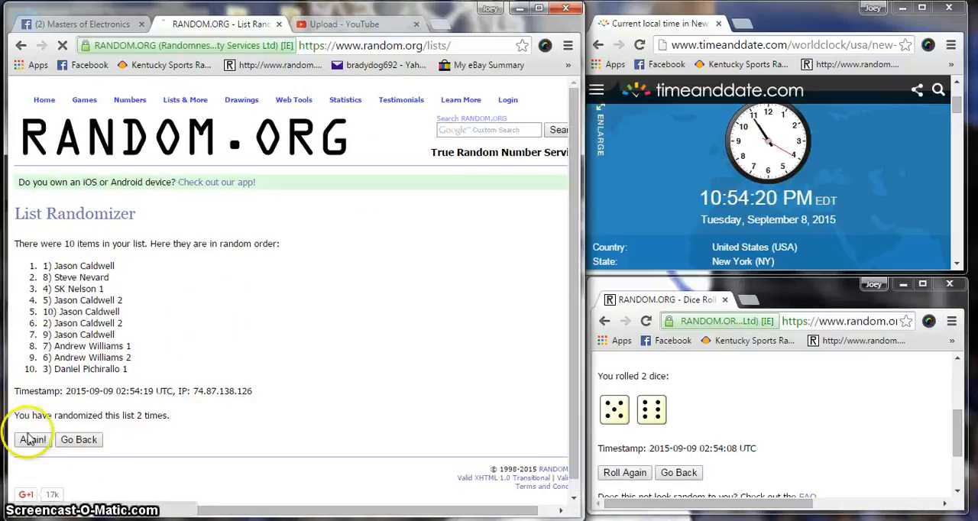
click(32, 441)
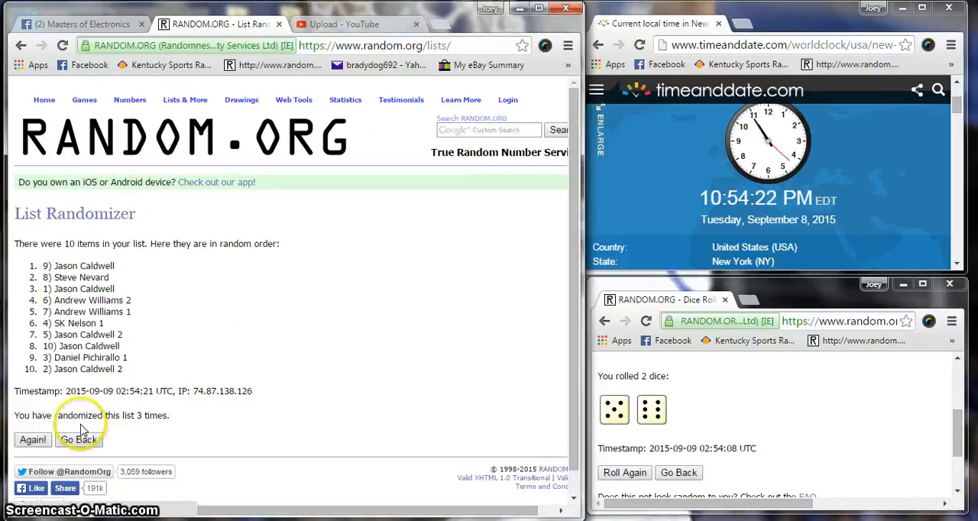
click(32, 440)
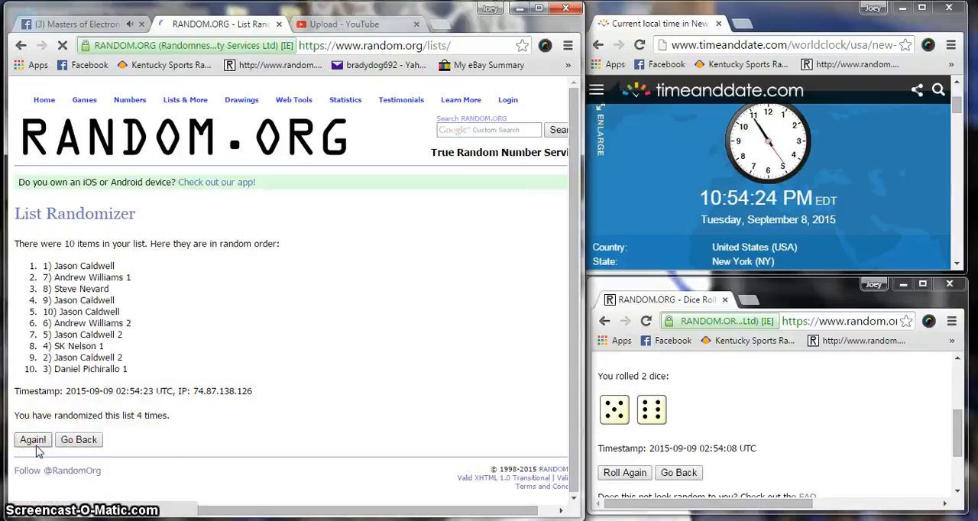
click(34, 440)
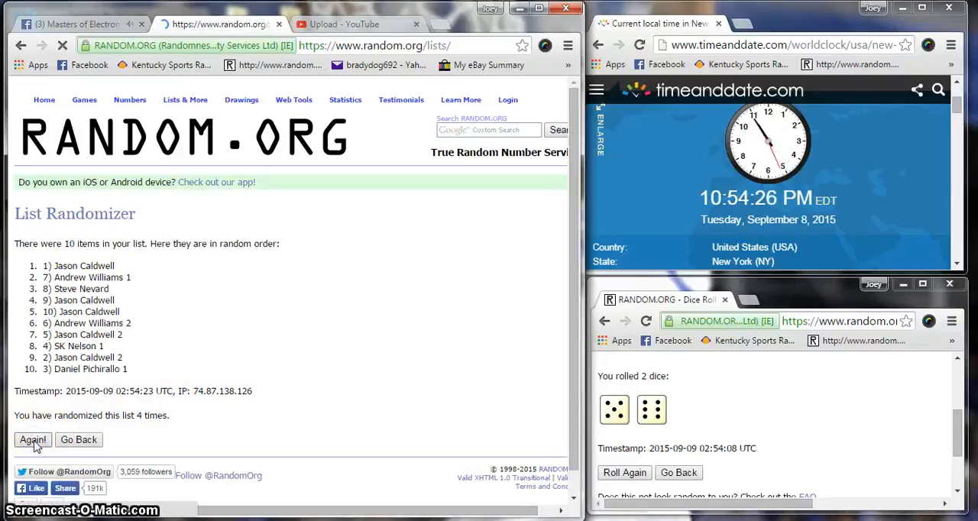
click(34, 440)
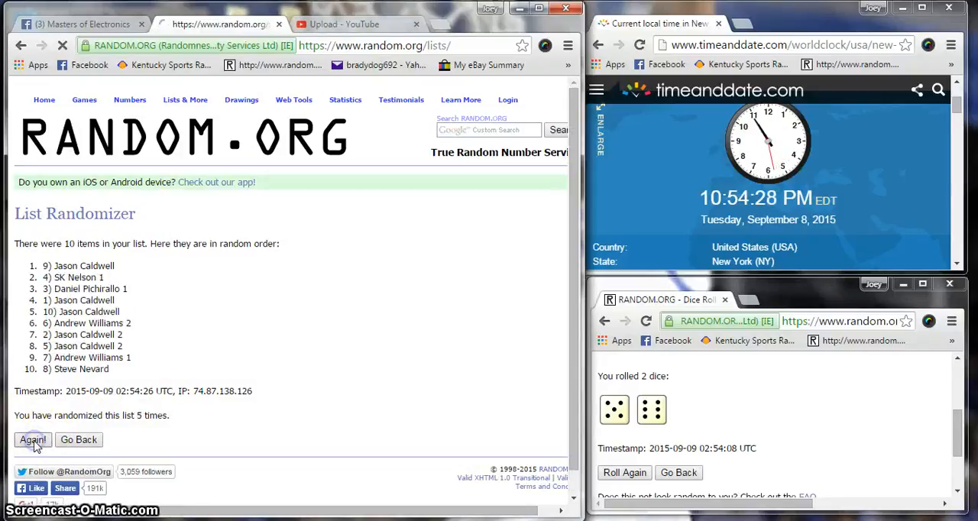
click(32, 441)
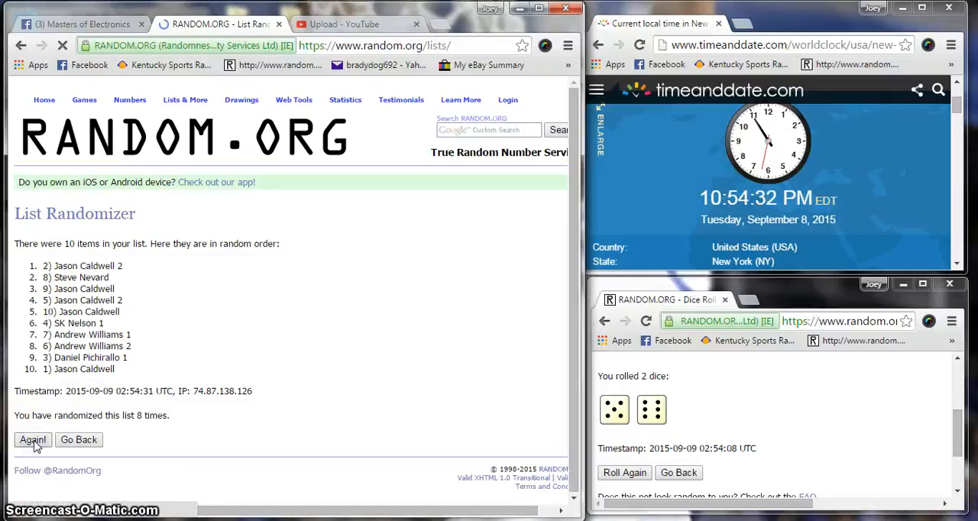
click(34, 441)
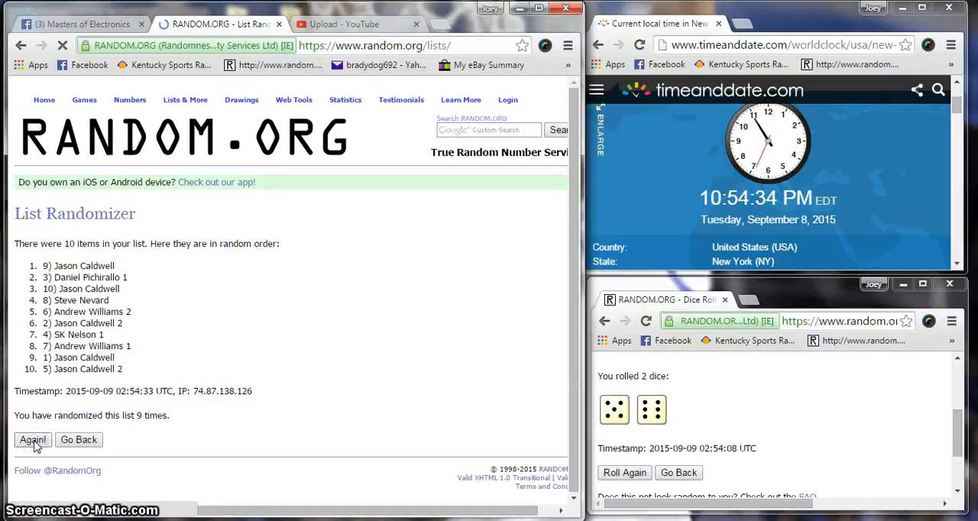
click(32, 440)
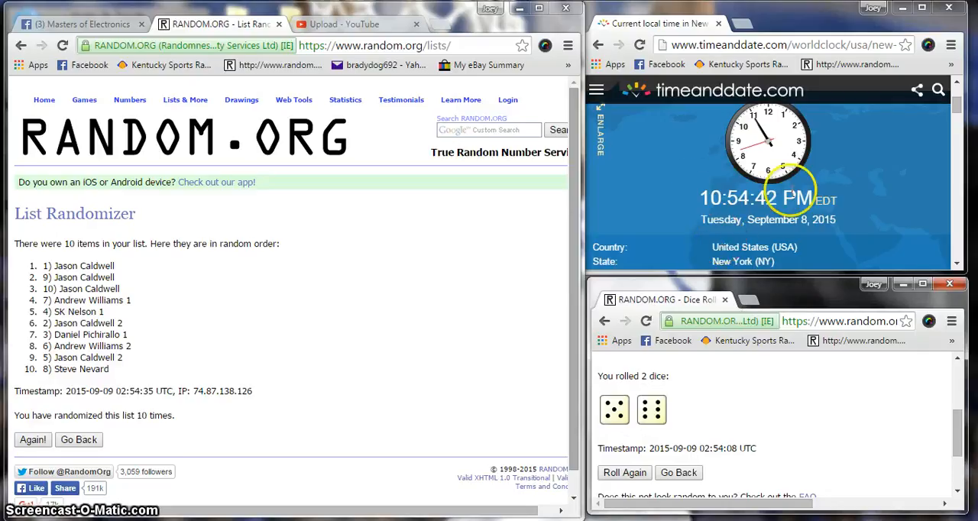
double_click(156, 416)
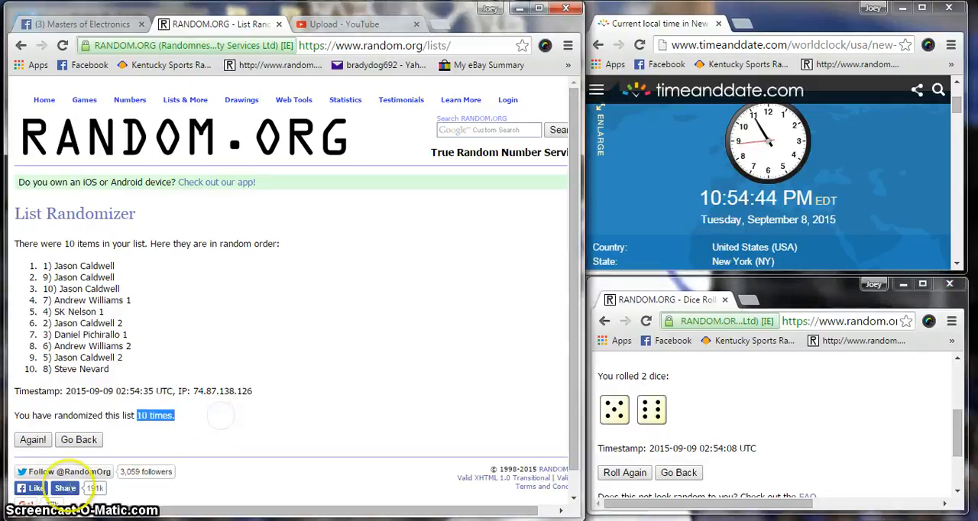
click(32, 440)
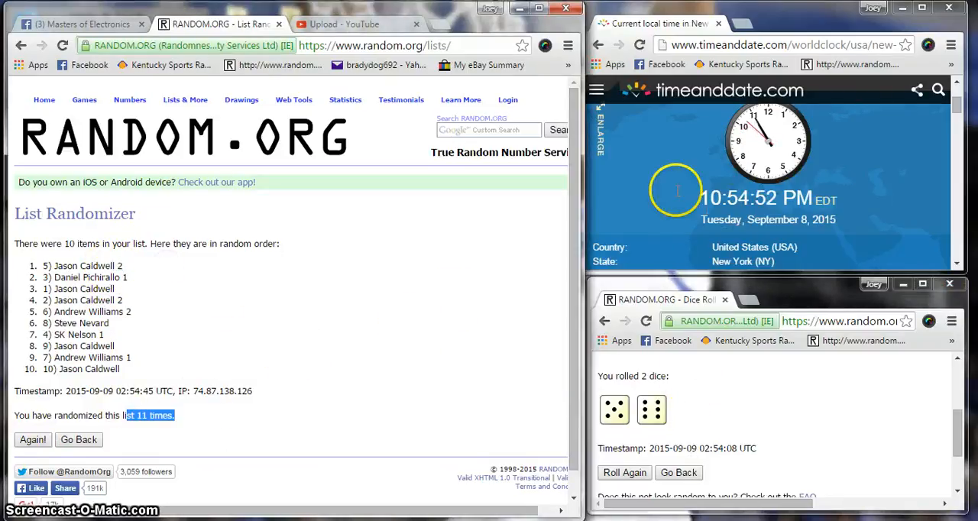
Step: Post 'Done' as a new comment in the Facebook group thread
click(80, 25)
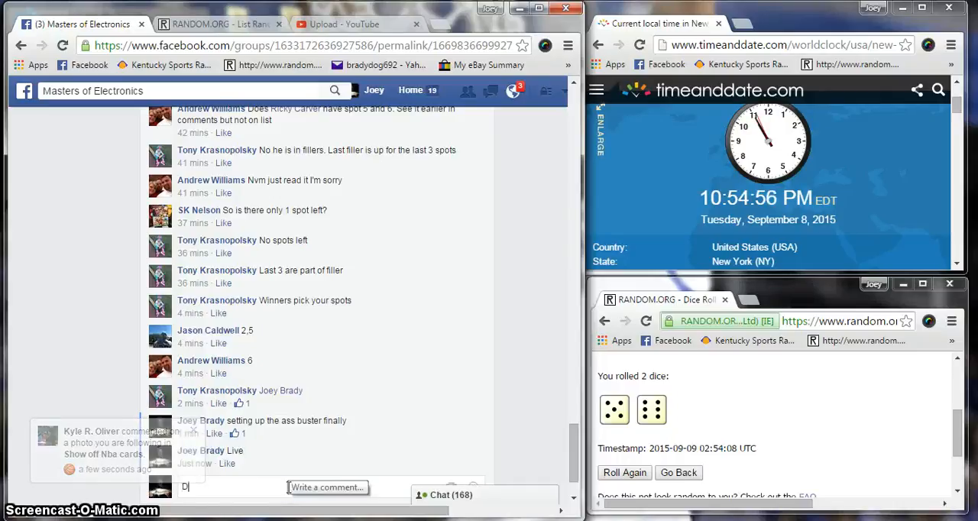
scroll(down, 3)
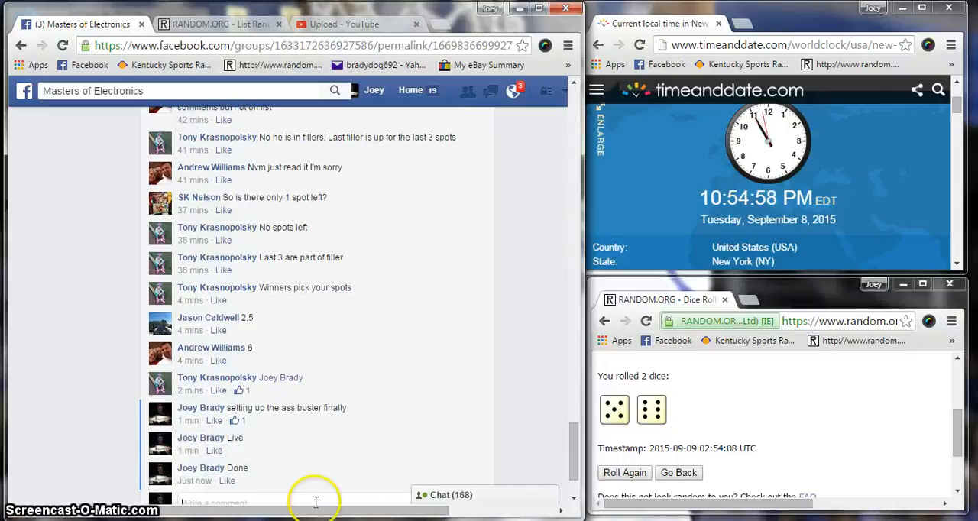
mouse_move(195, 480)
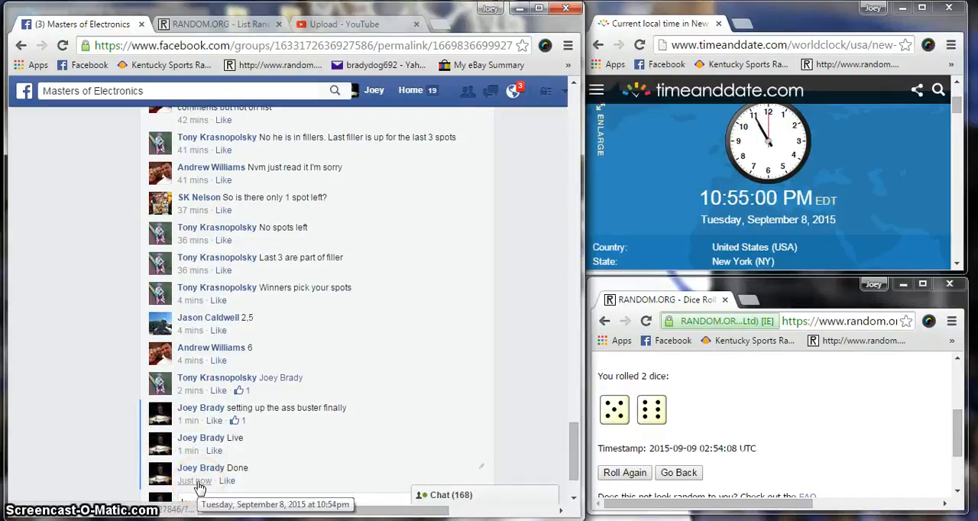